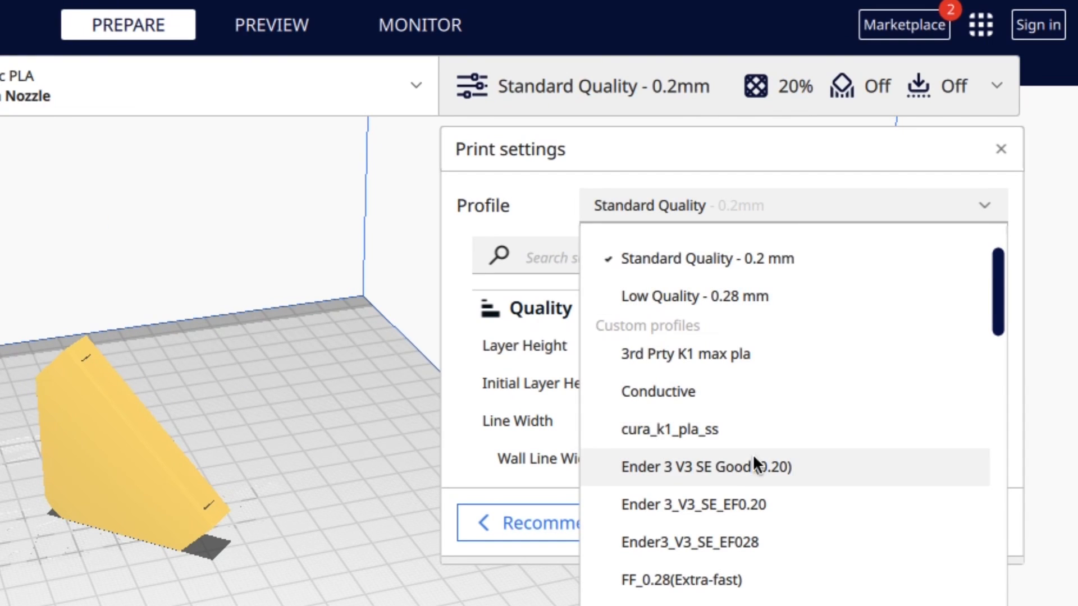
Apply the Ender 3_V3_SE_EF0.20 profile and slice the chair foot (26 min, 7 g)
{"action": "left_click", "coordinate": [691, 504]}
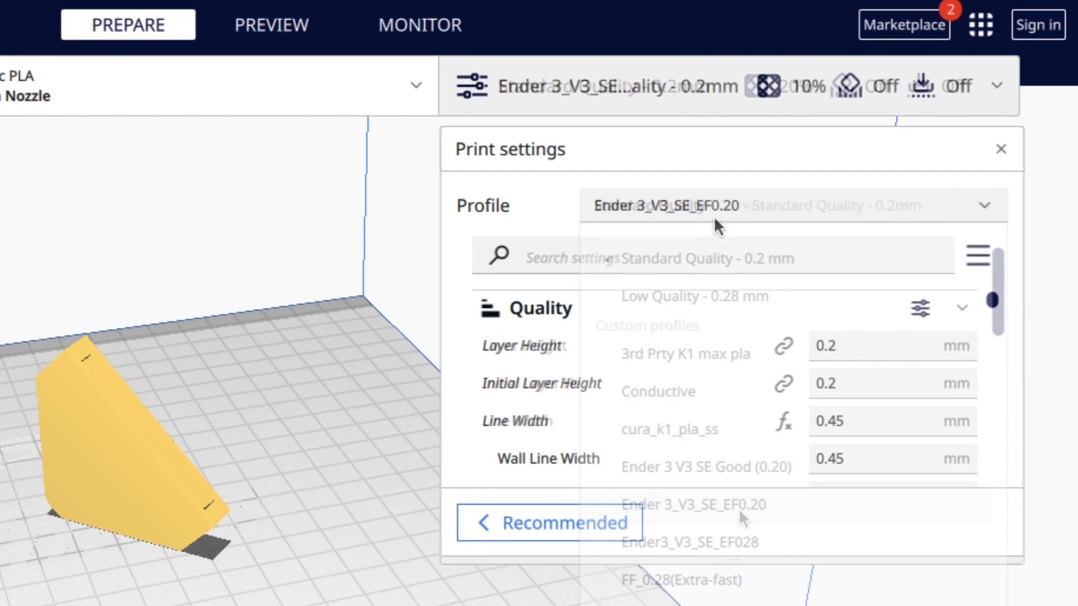
{"action": "left_click", "coordinate": [693, 504]}
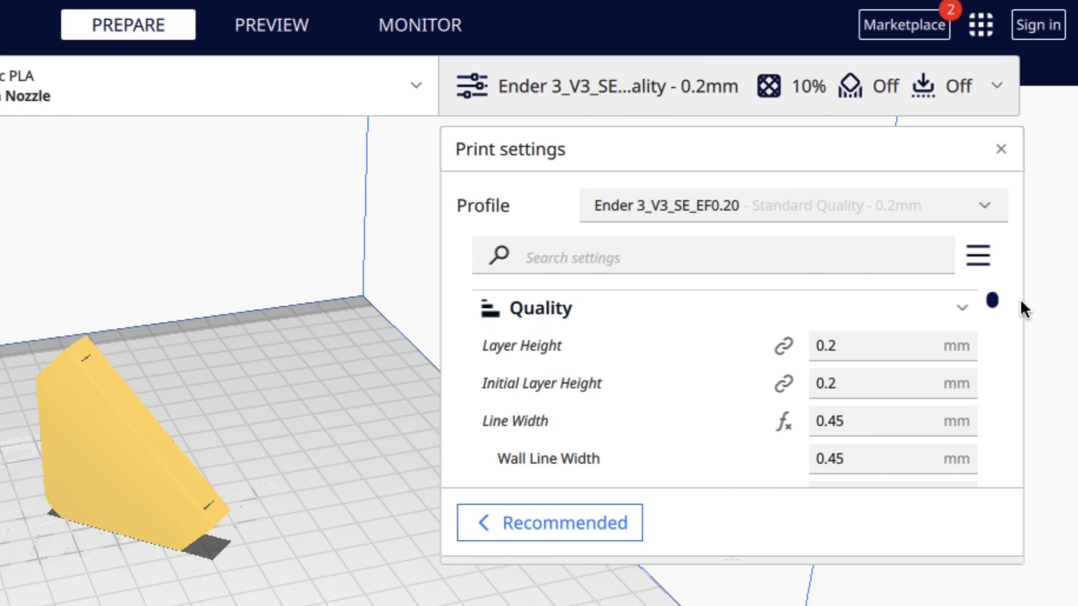
{"action": "scroll", "scroll_direction": "down", "scroll_amount": 3}
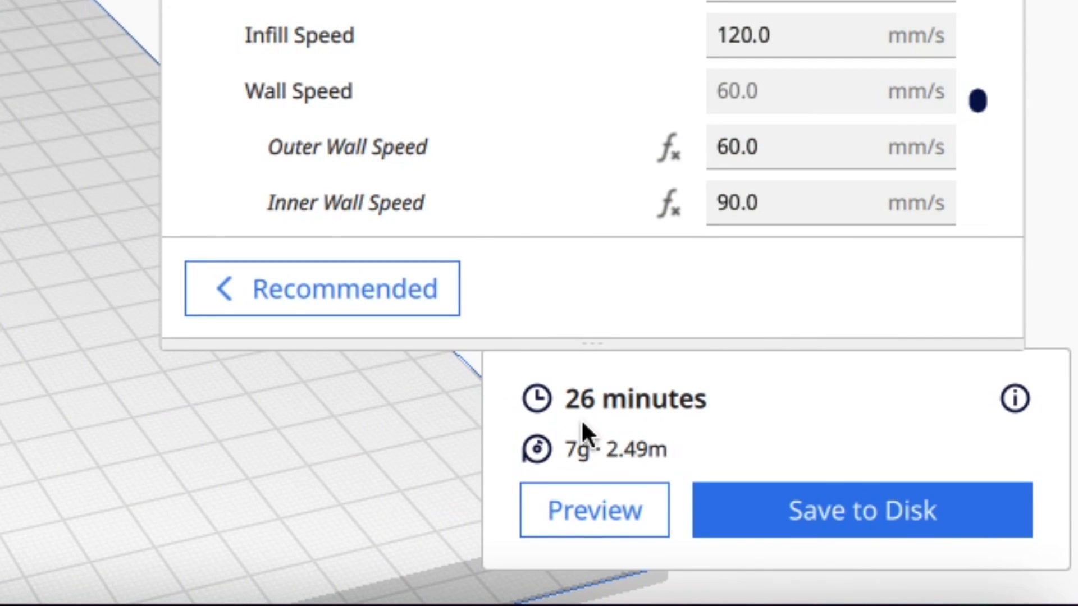
{"action": "mouse_move", "coordinate": [615, 427]}
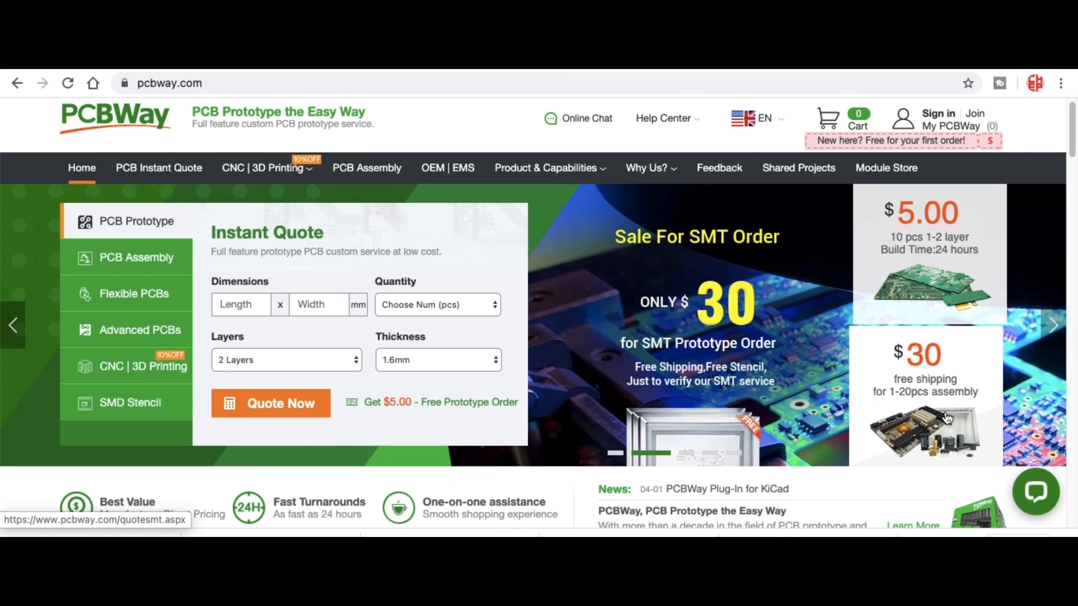
Browse PCBWay's CNC/3D printing services and instant PCB quote page, then return home
{"action": "left_click", "coordinate": [267, 168]}
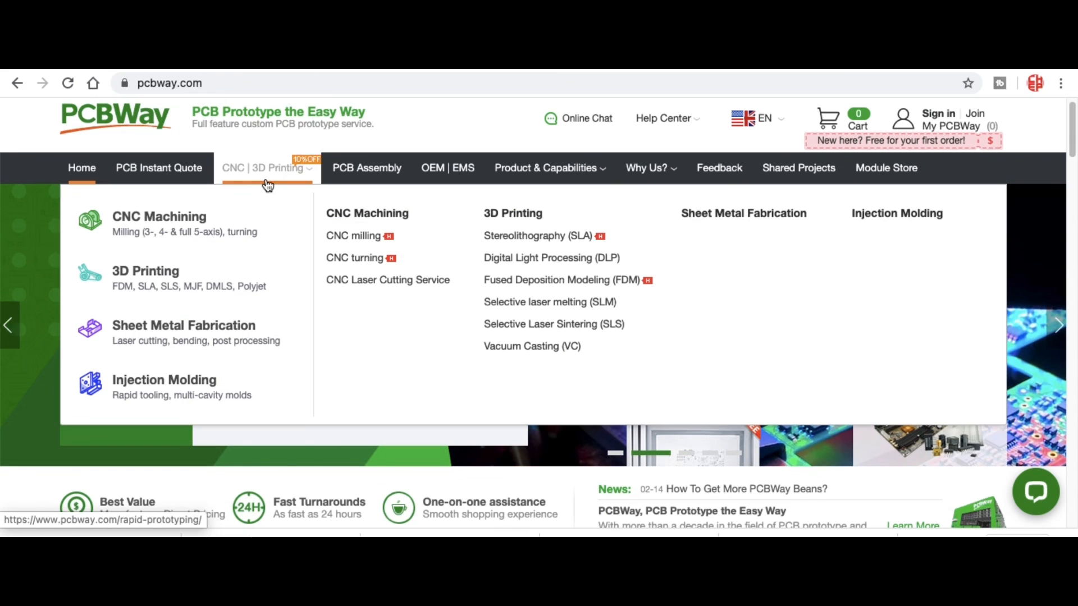
{"action": "mouse_move", "coordinate": [200, 234]}
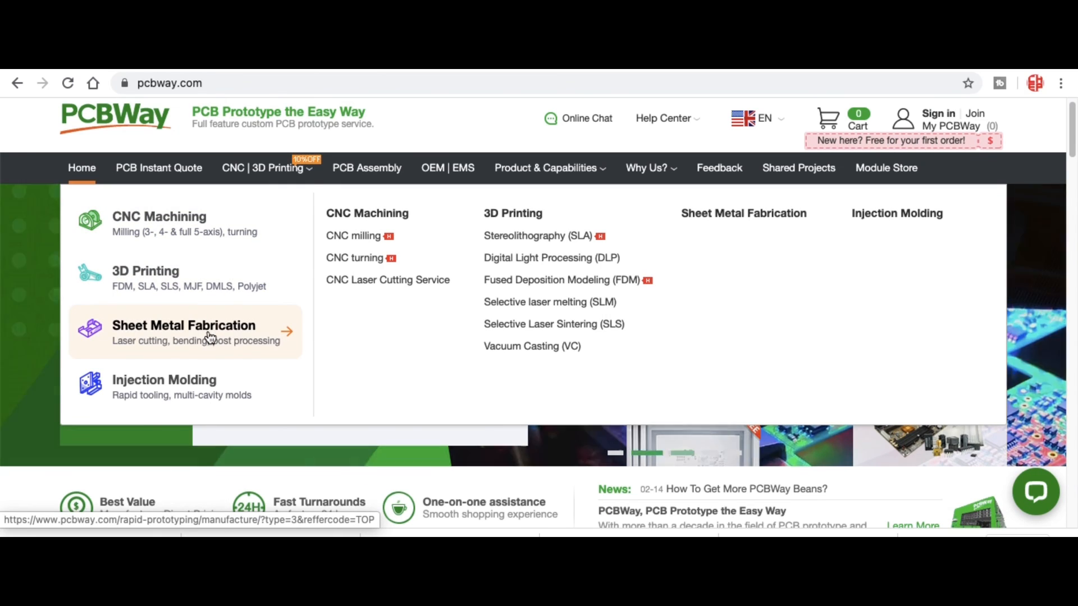
{"action": "mouse_move", "coordinate": [200, 386]}
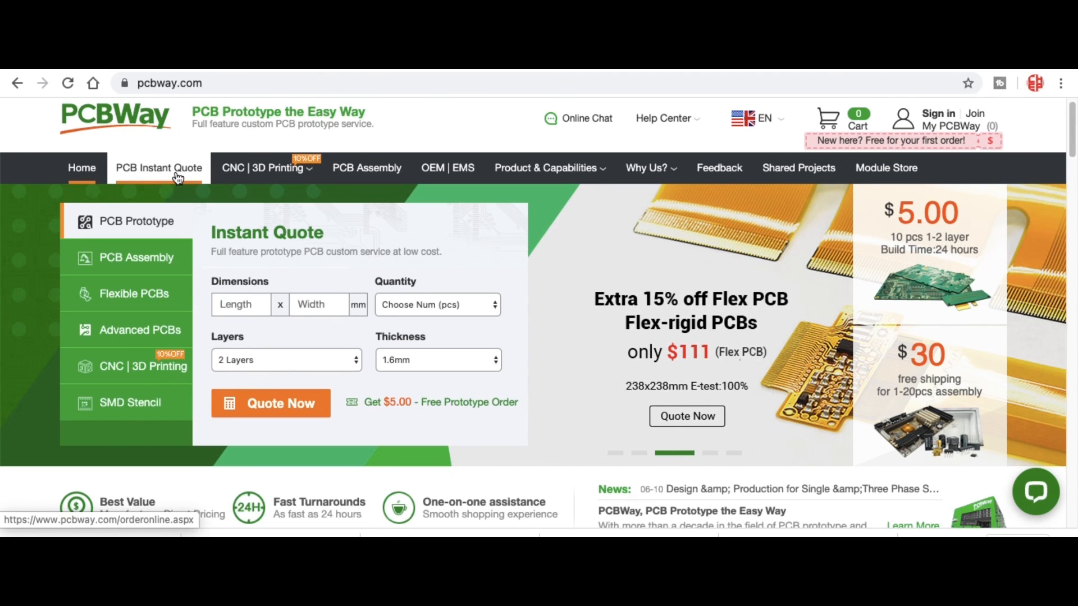
{"action": "left_click", "coordinate": [271, 403]}
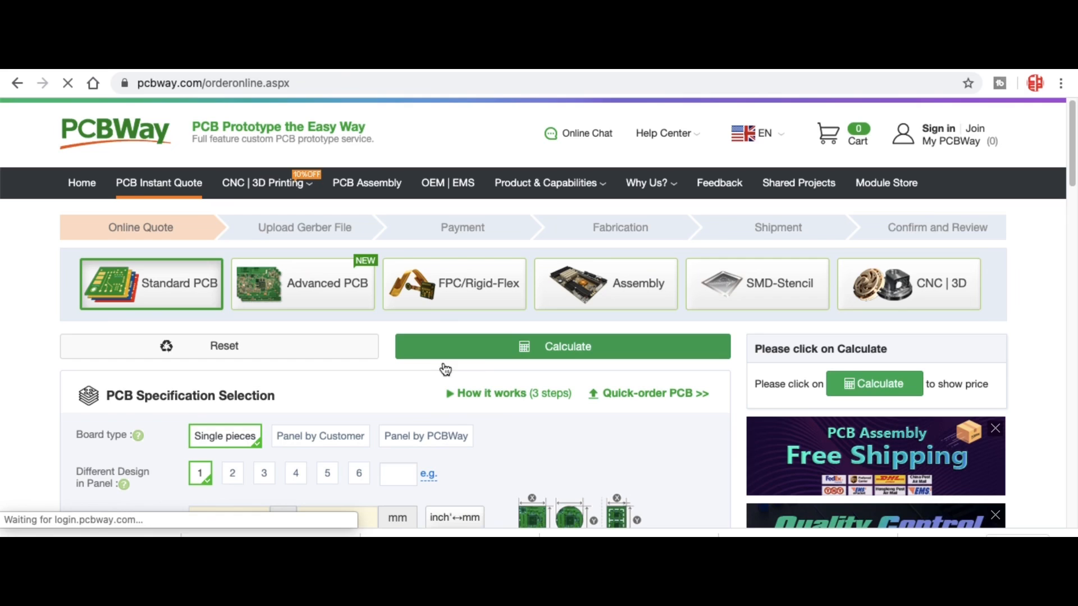
{"action": "scroll", "scroll_direction": "down", "scroll_amount": 3}
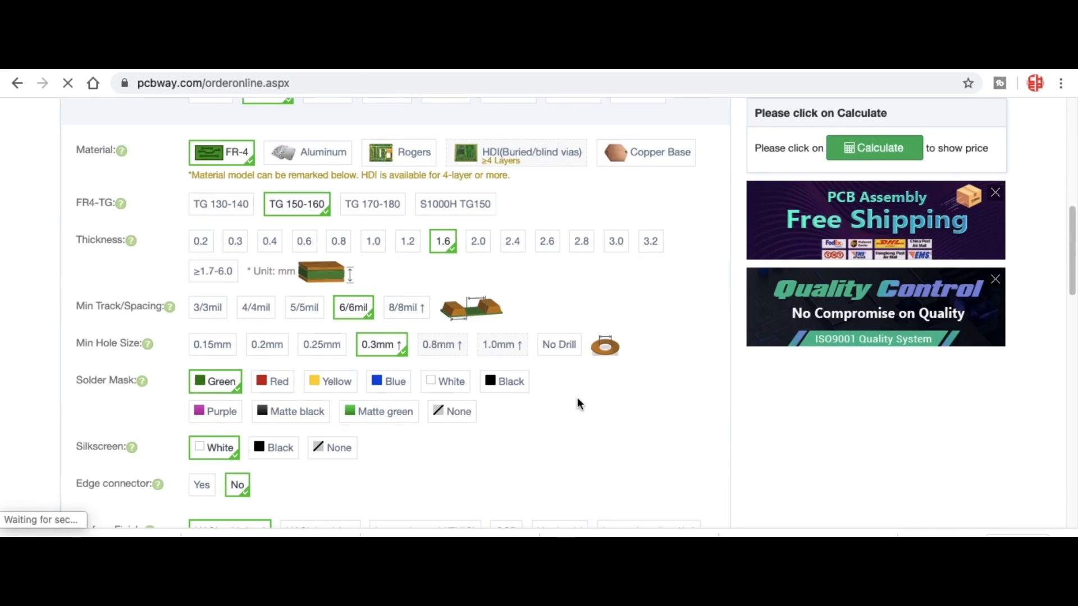
{"action": "scroll", "scroll_direction": "up", "scroll_amount": 3}
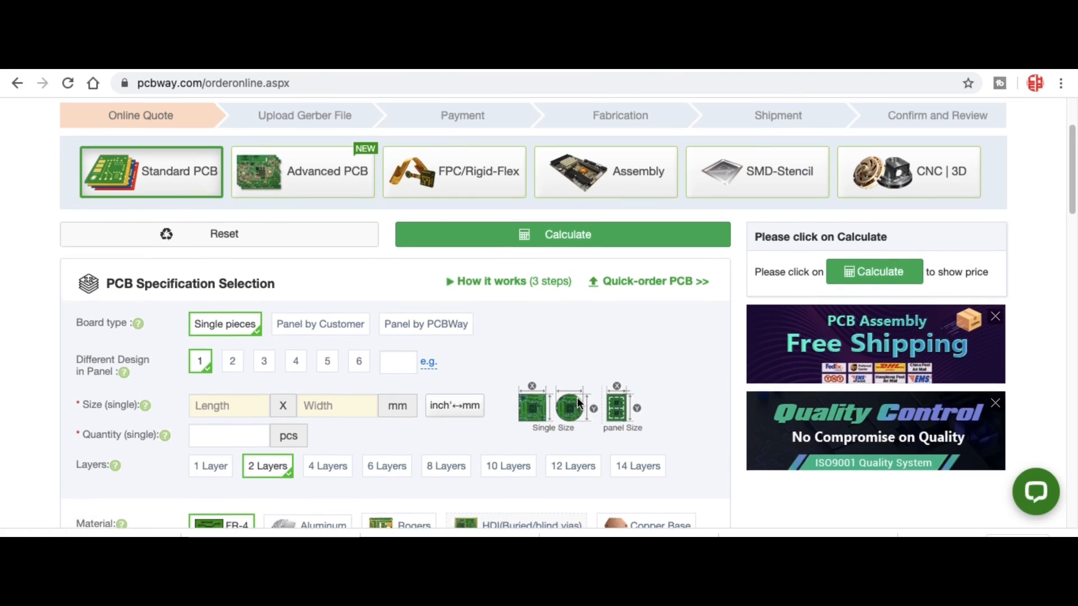
{"action": "scroll", "scroll_direction": "up", "scroll_amount": 3}
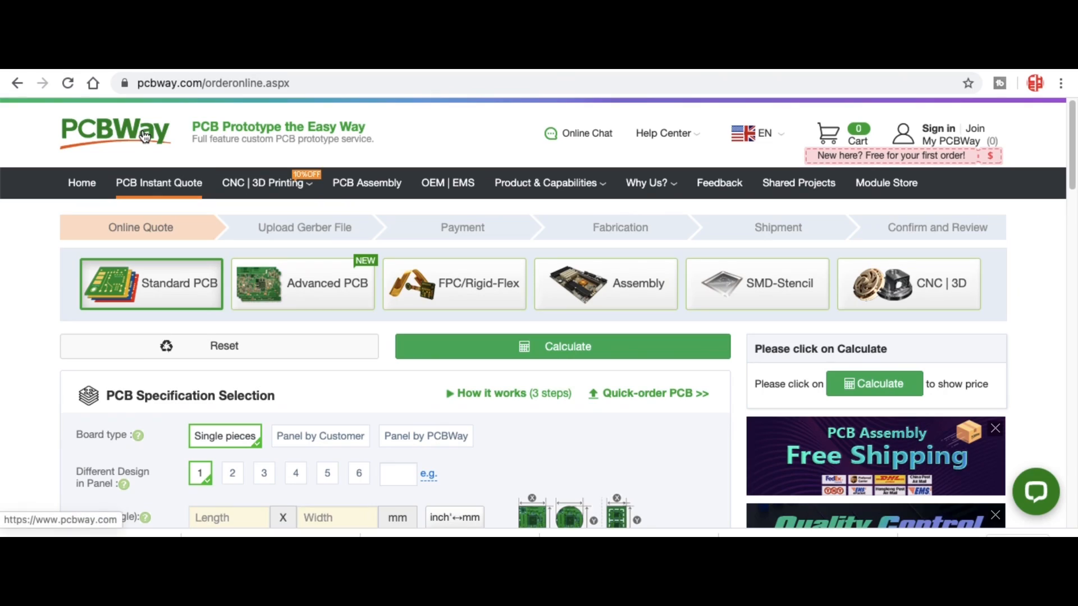
{"action": "left_click", "coordinate": [114, 133]}
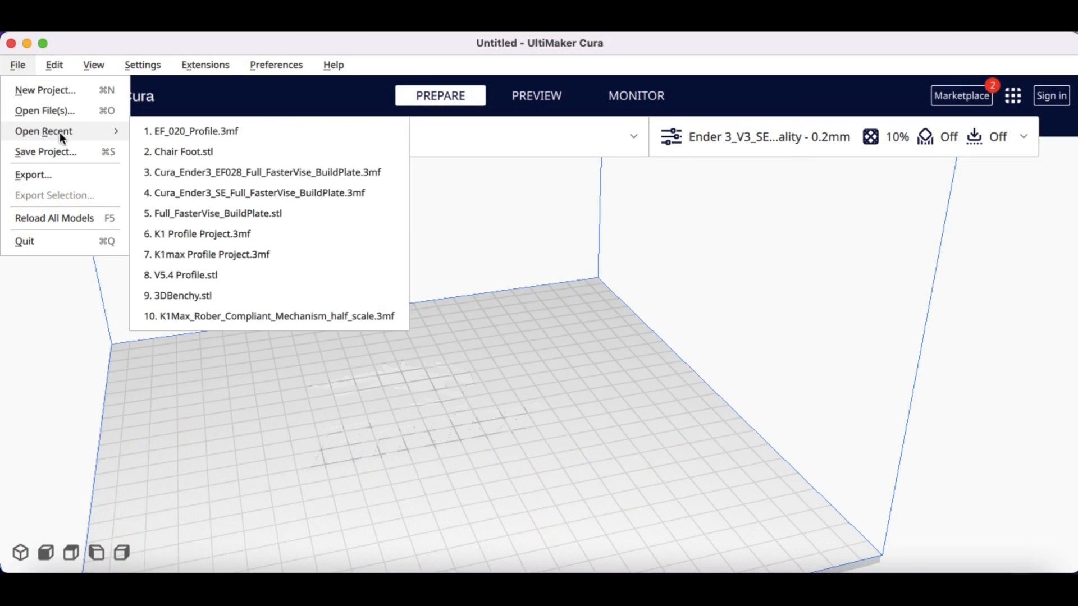
Start opening the recent EF_020_Profile.3mf project in Cura
{"action": "left_click", "coordinate": [198, 130]}
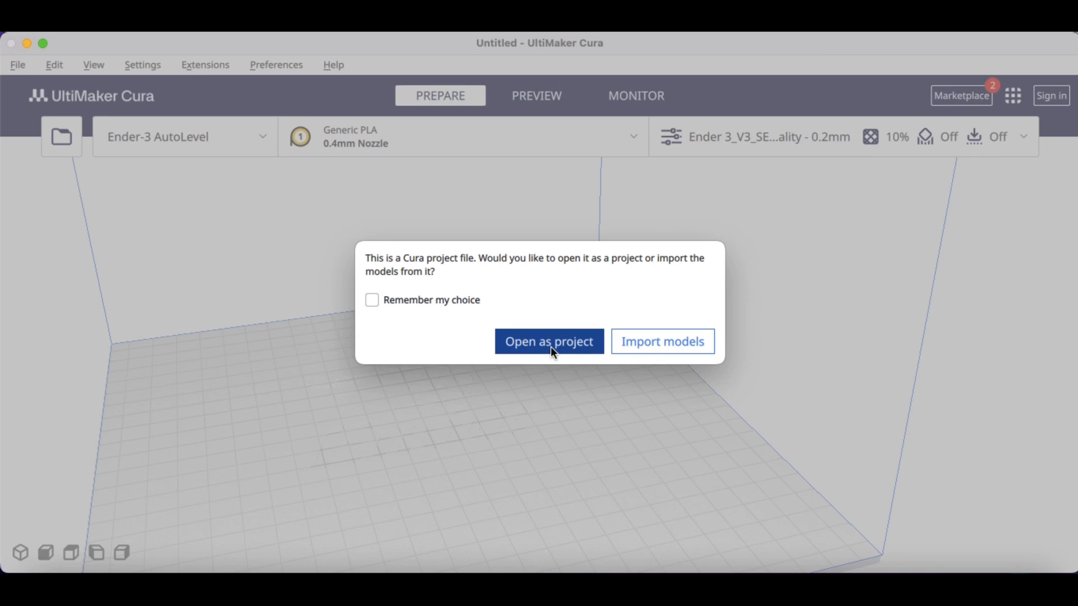
Open EF_020_Profile as a project on Ender-3 AutoLevel, creating a new profile from it
{"action": "left_click", "coordinate": [549, 342]}
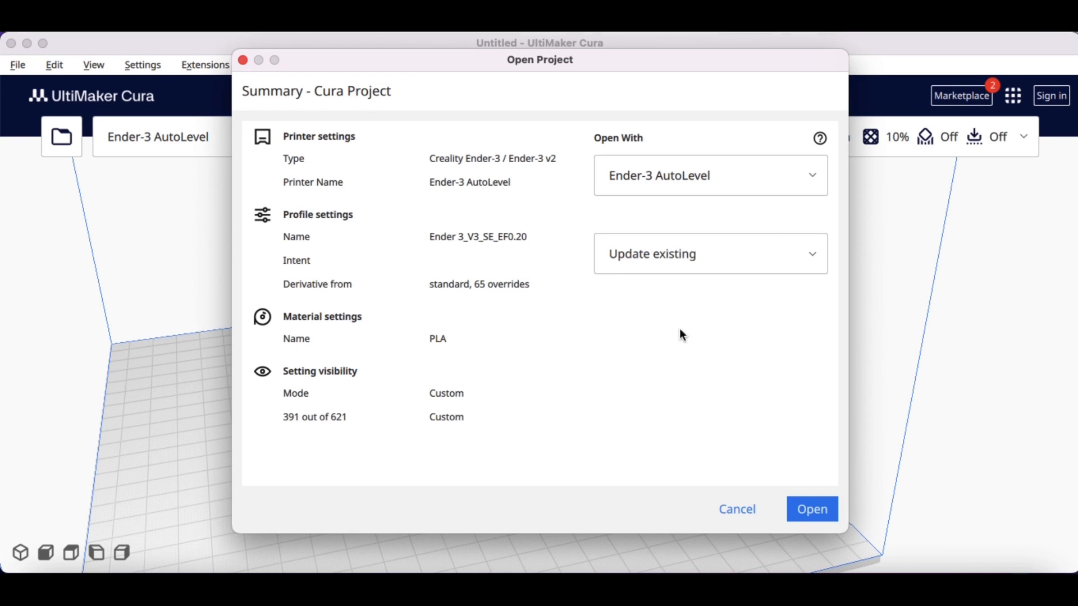
{"action": "left_click", "coordinate": [709, 175]}
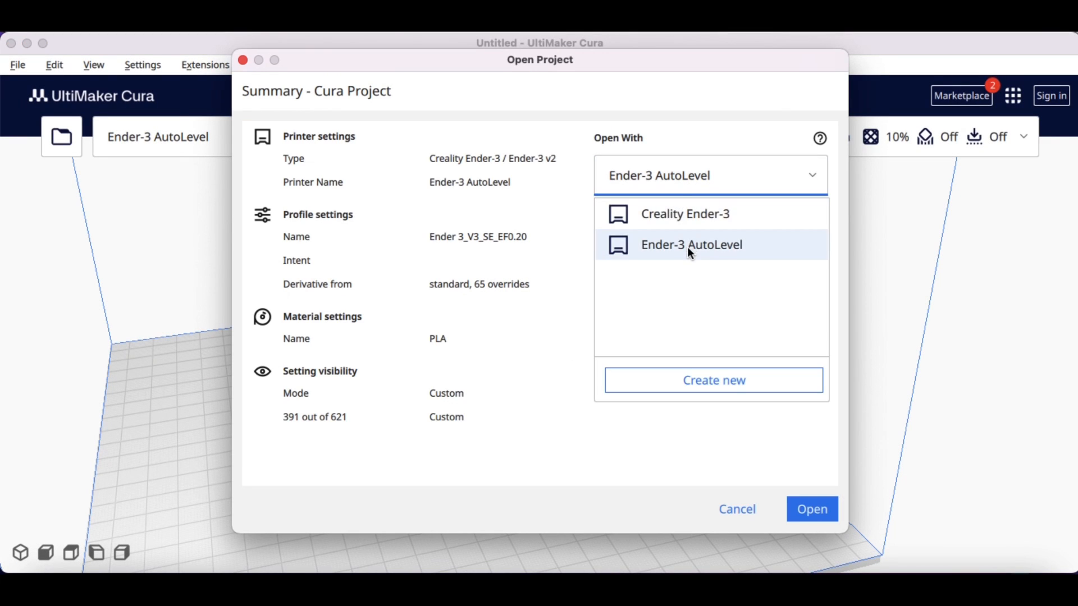
{"action": "left_click", "coordinate": [690, 245]}
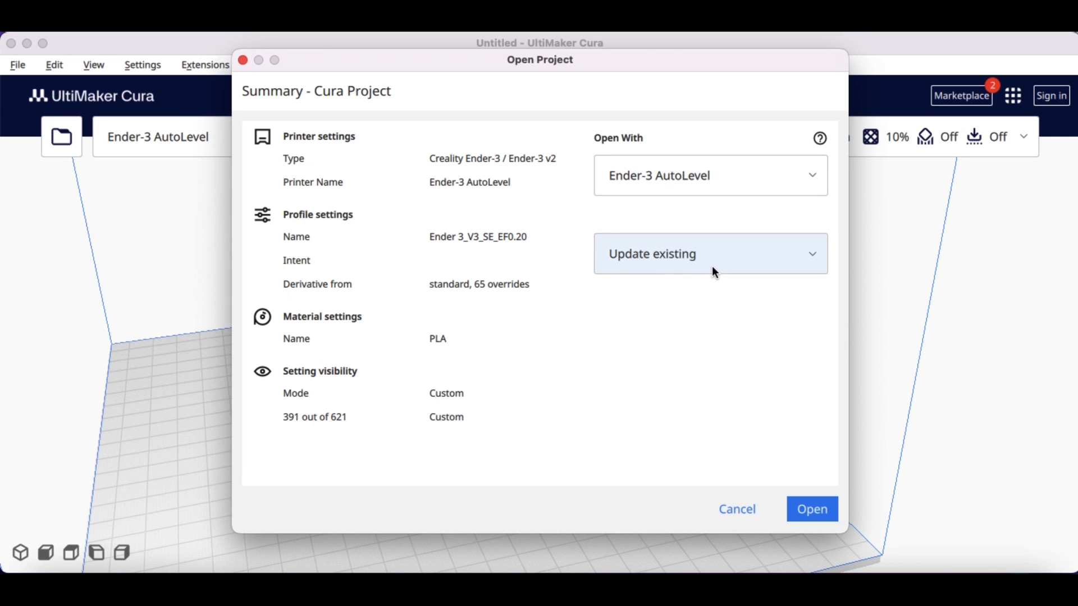
{"action": "left_click", "coordinate": [710, 254]}
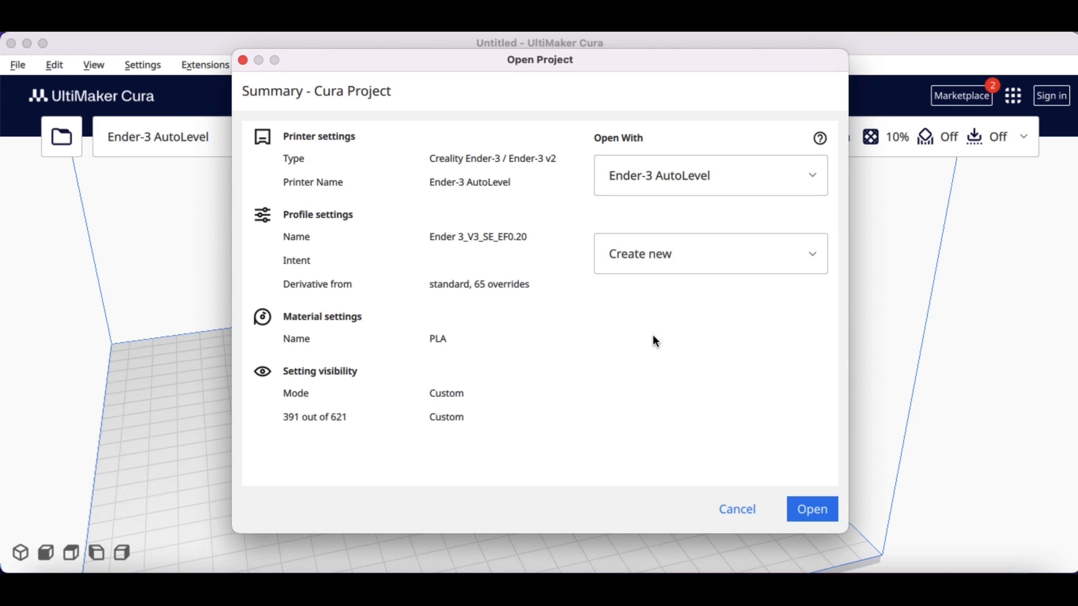
{"action": "mouse_move", "coordinate": [706, 476]}
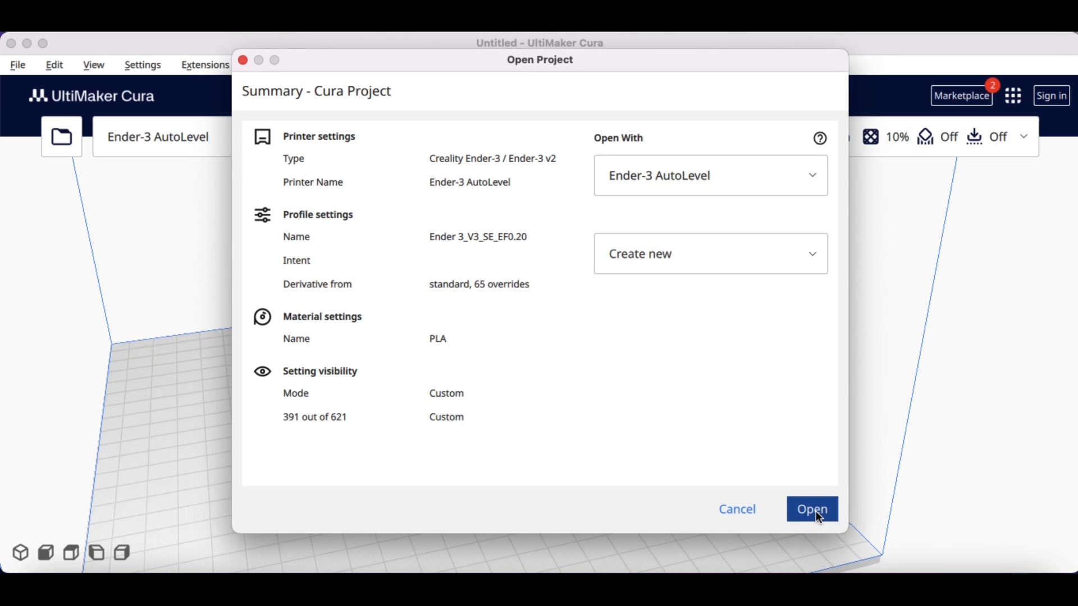
{"action": "left_click", "coordinate": [811, 510]}
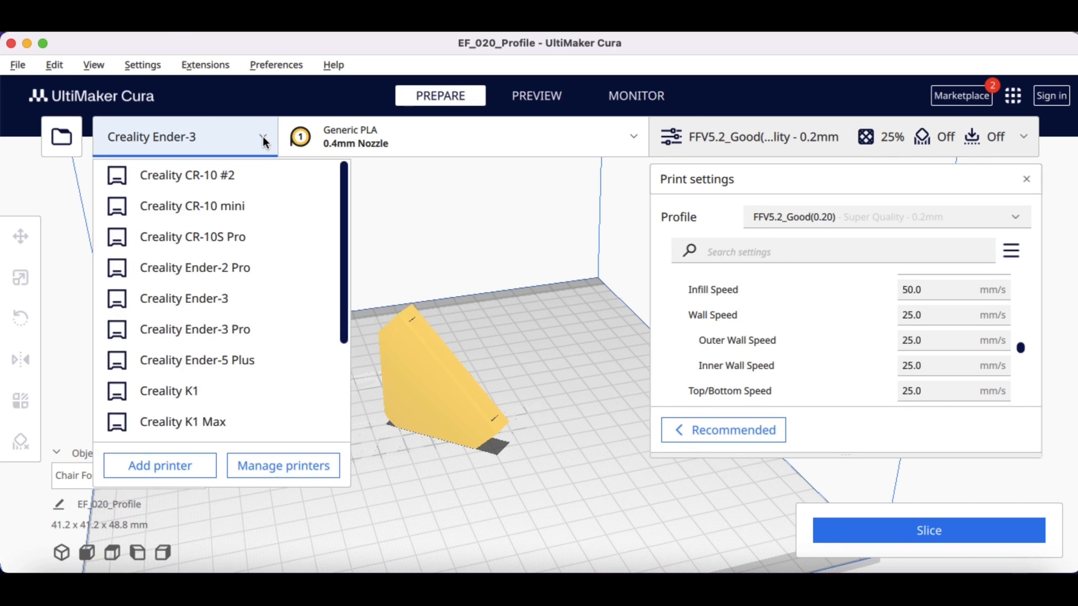
Make Ender-3 AutoLevel the active printer and apply the Ender 3_V3_SE_EF0.20 profile
{"action": "scroll", "scroll_direction": "down", "scroll_amount": 3}
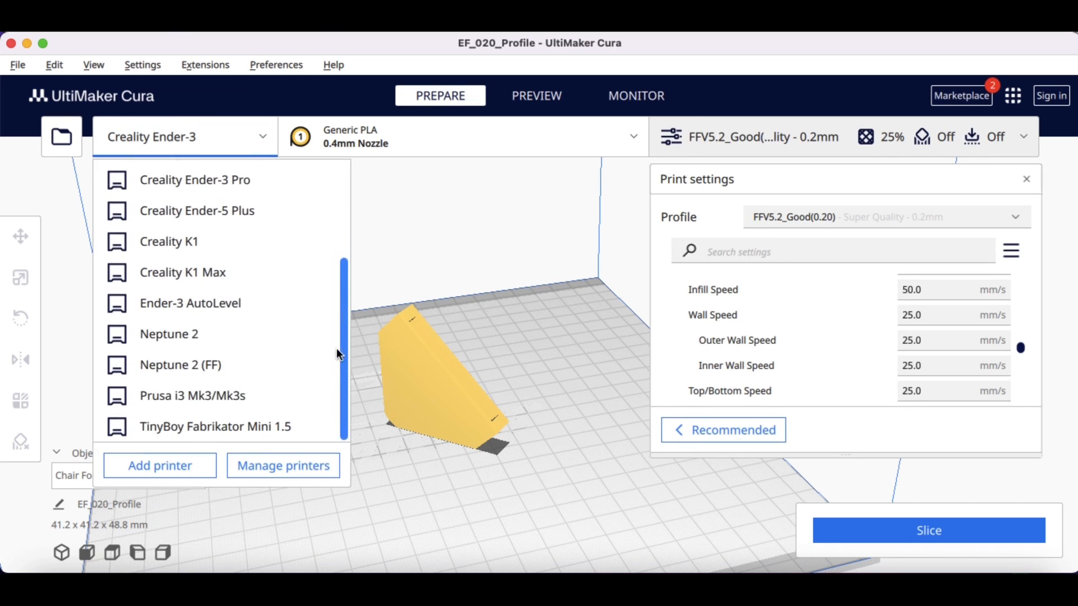
{"action": "mouse_move", "coordinate": [191, 303]}
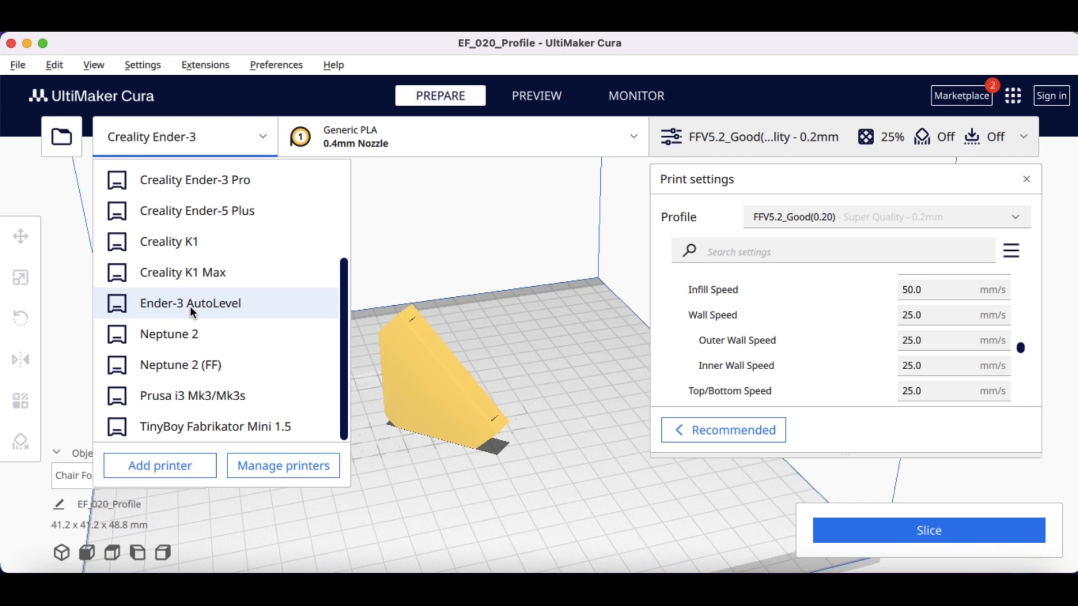
{"action": "left_click", "coordinate": [190, 303]}
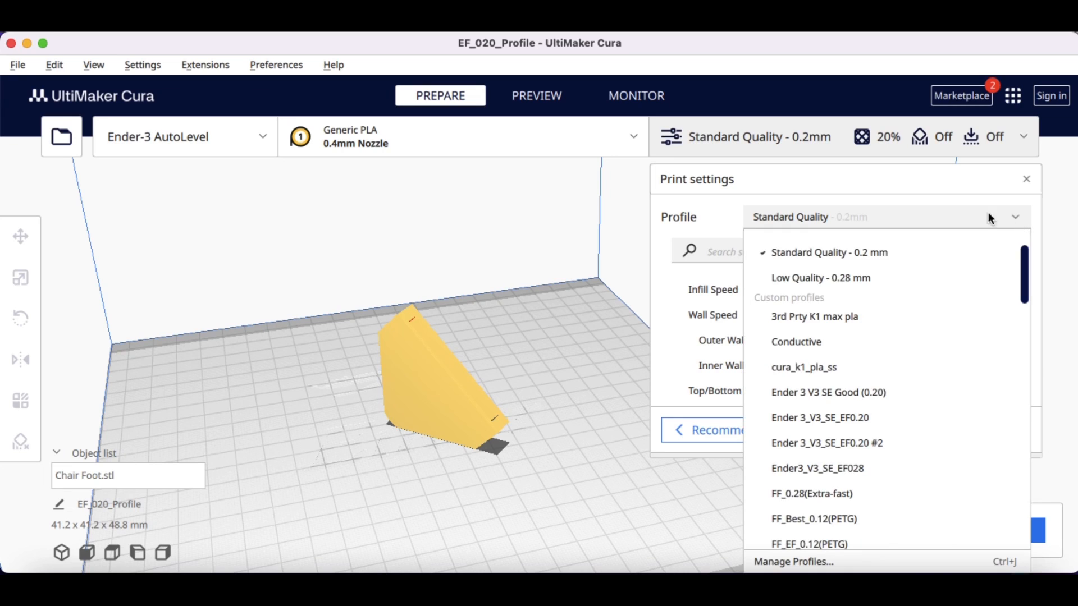
{"action": "mouse_move", "coordinate": [838, 423]}
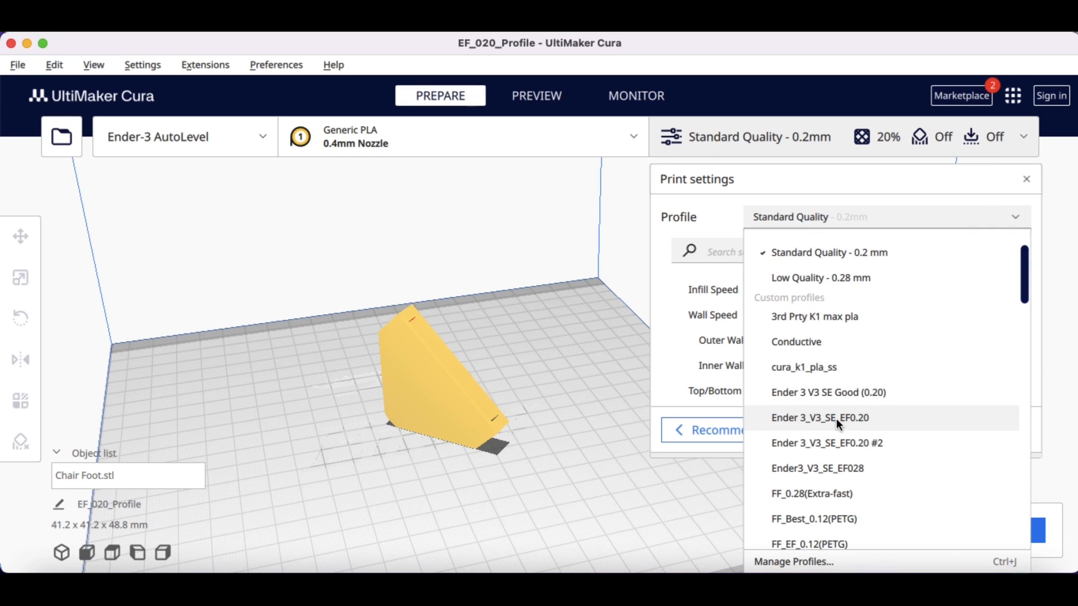
{"action": "mouse_move", "coordinate": [816, 420]}
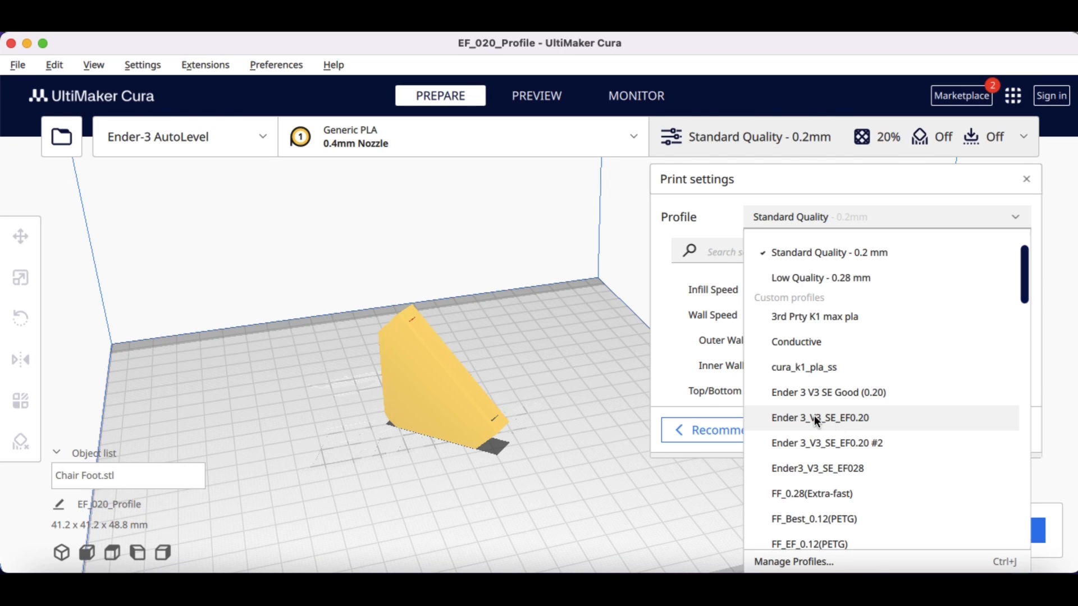
{"action": "left_click", "coordinate": [820, 417]}
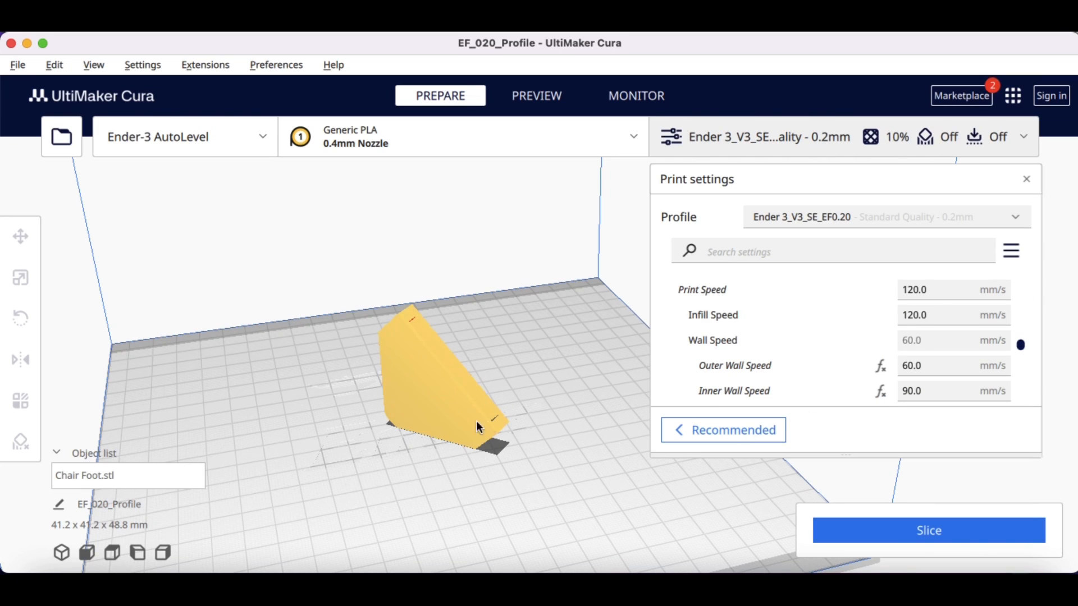
{"action": "mouse_move", "coordinate": [929, 530]}
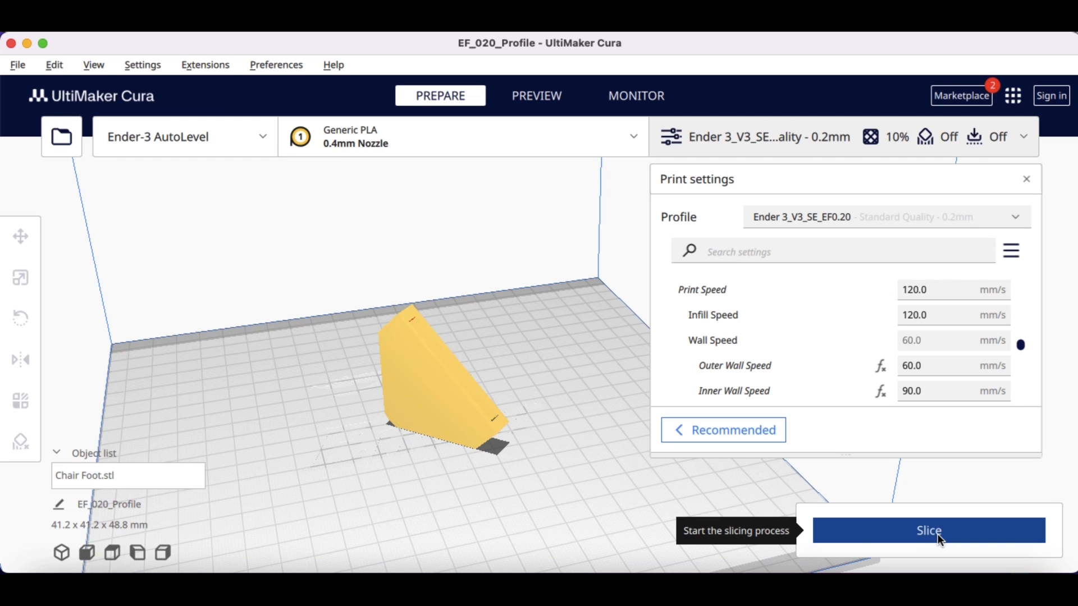
{"action": "mouse_move", "coordinate": [961, 491]}
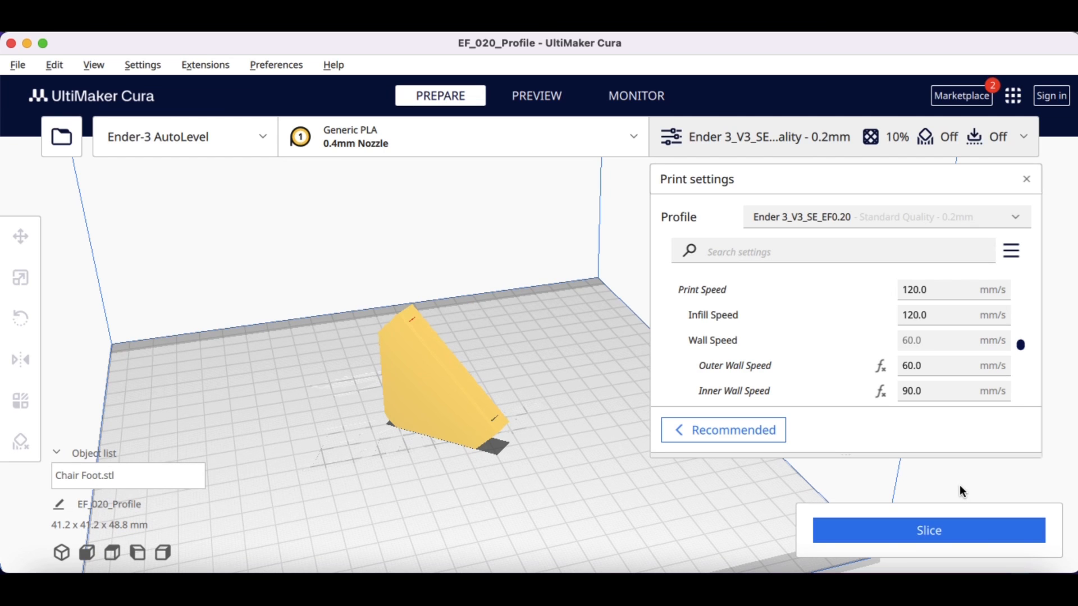